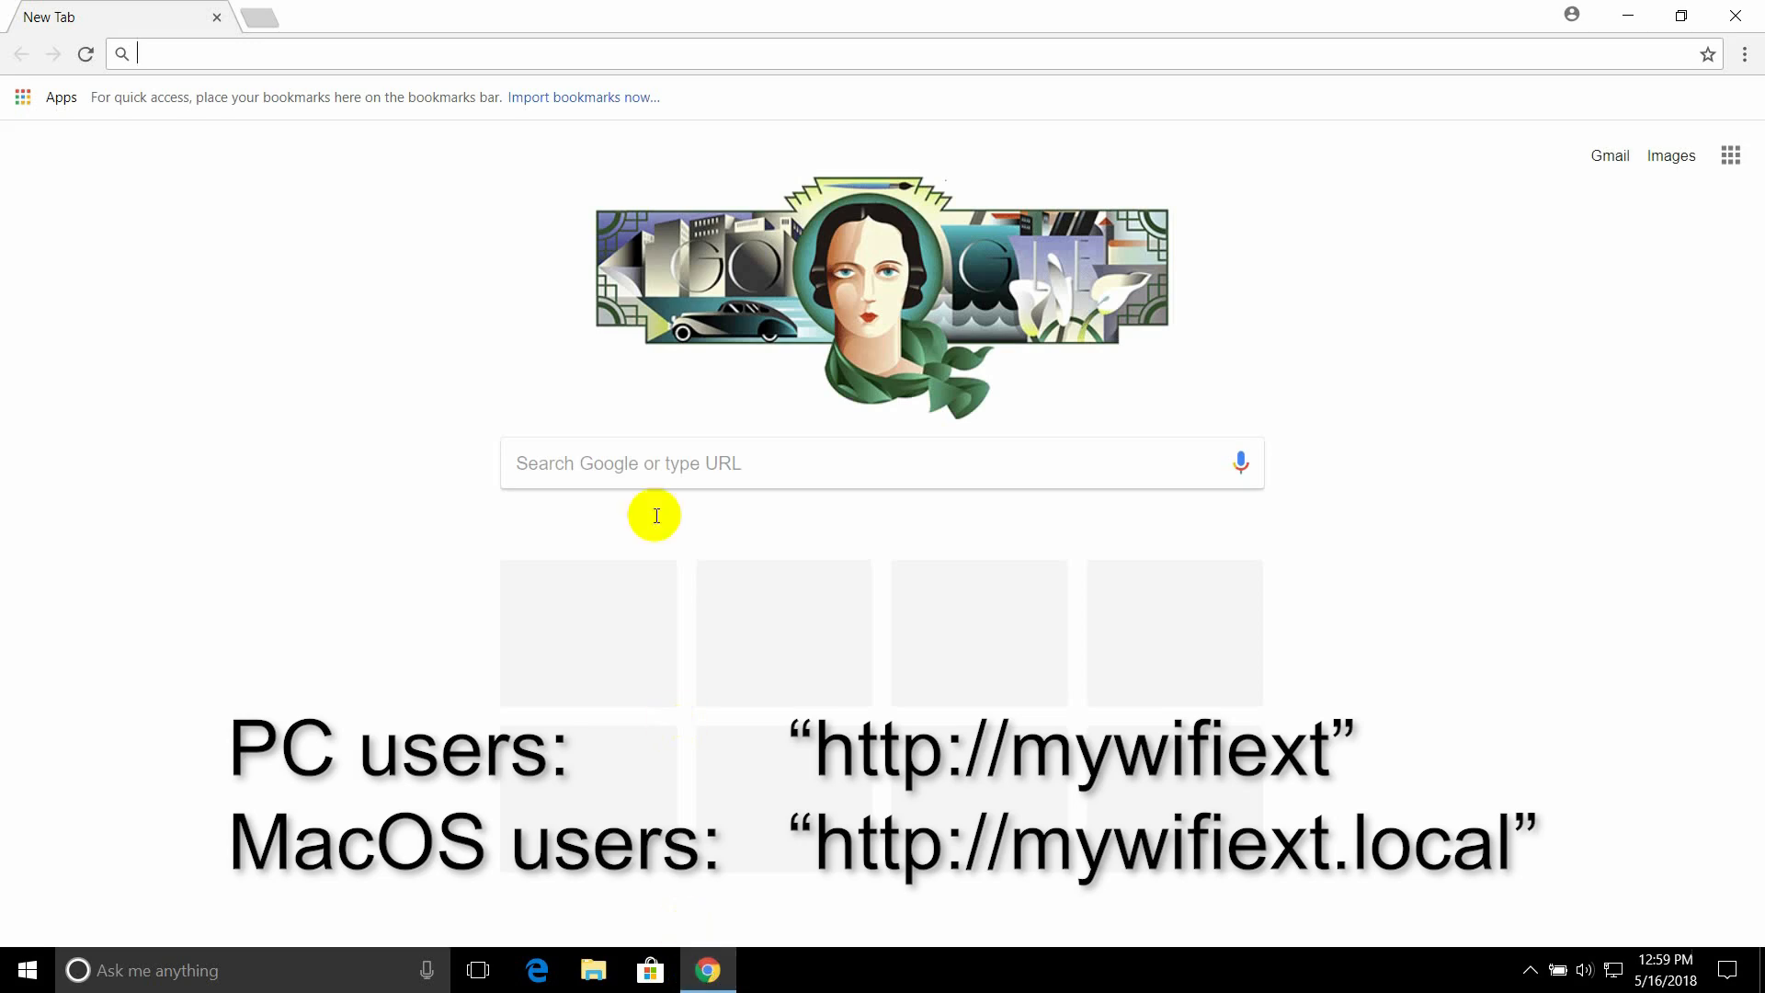
text(htt)
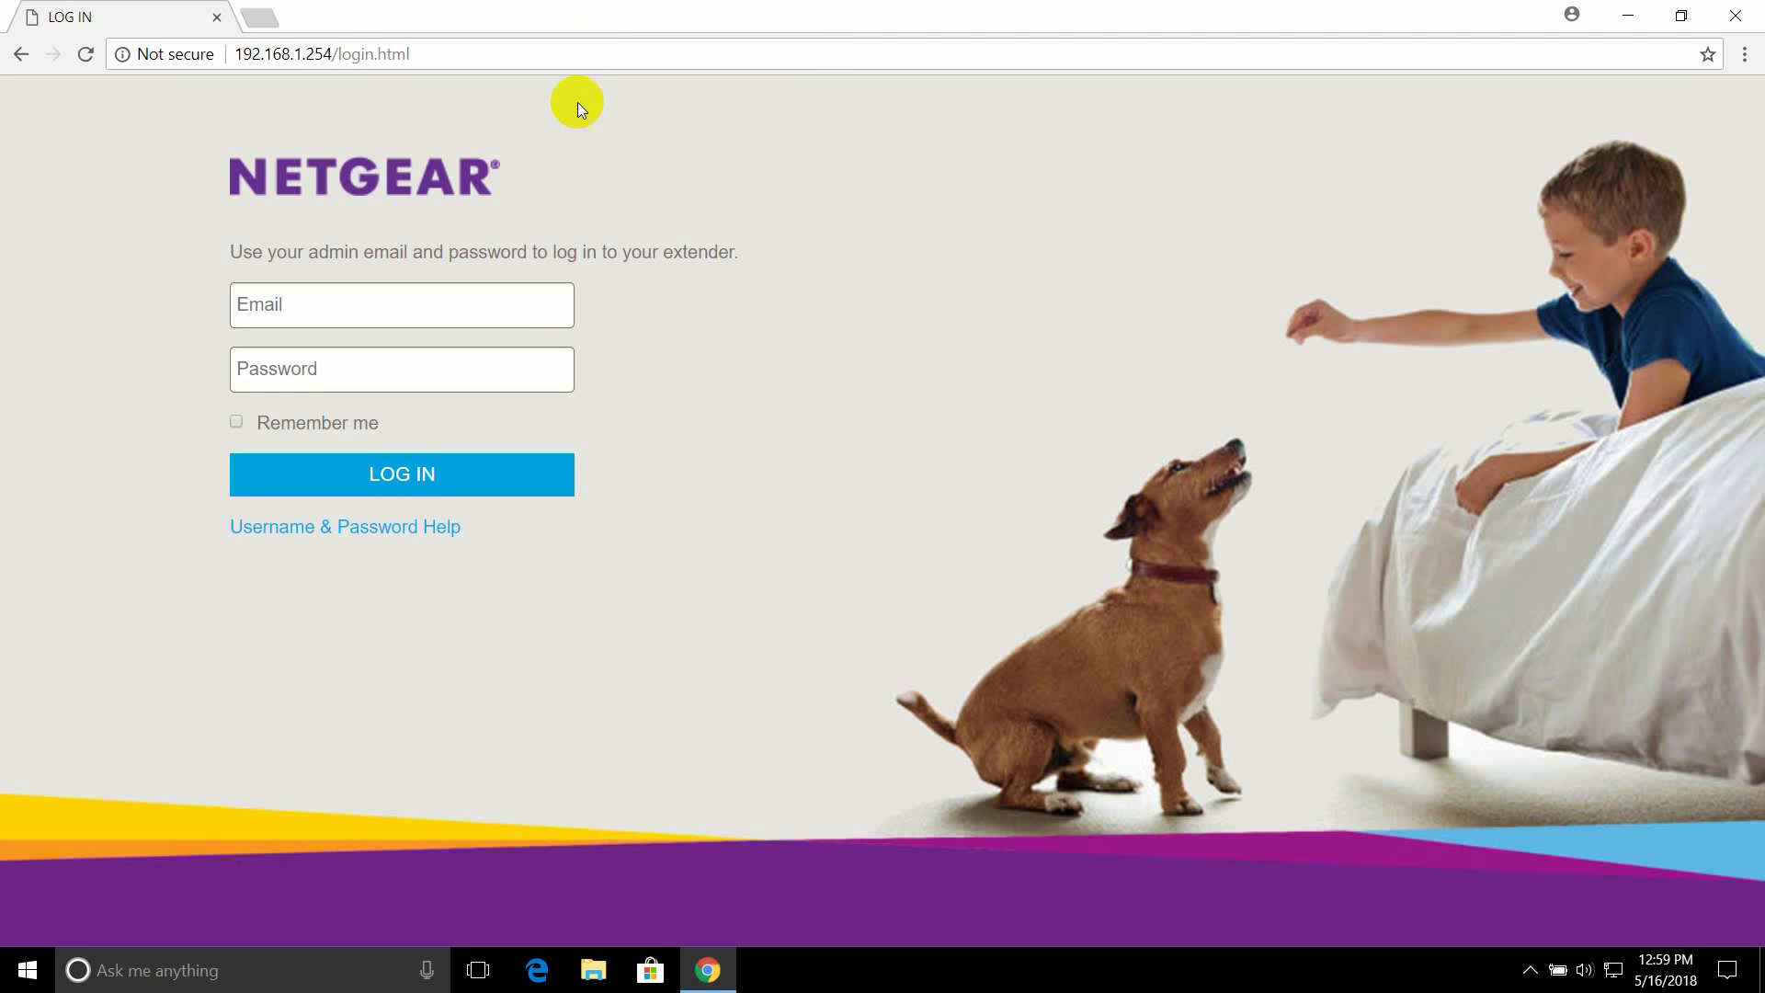
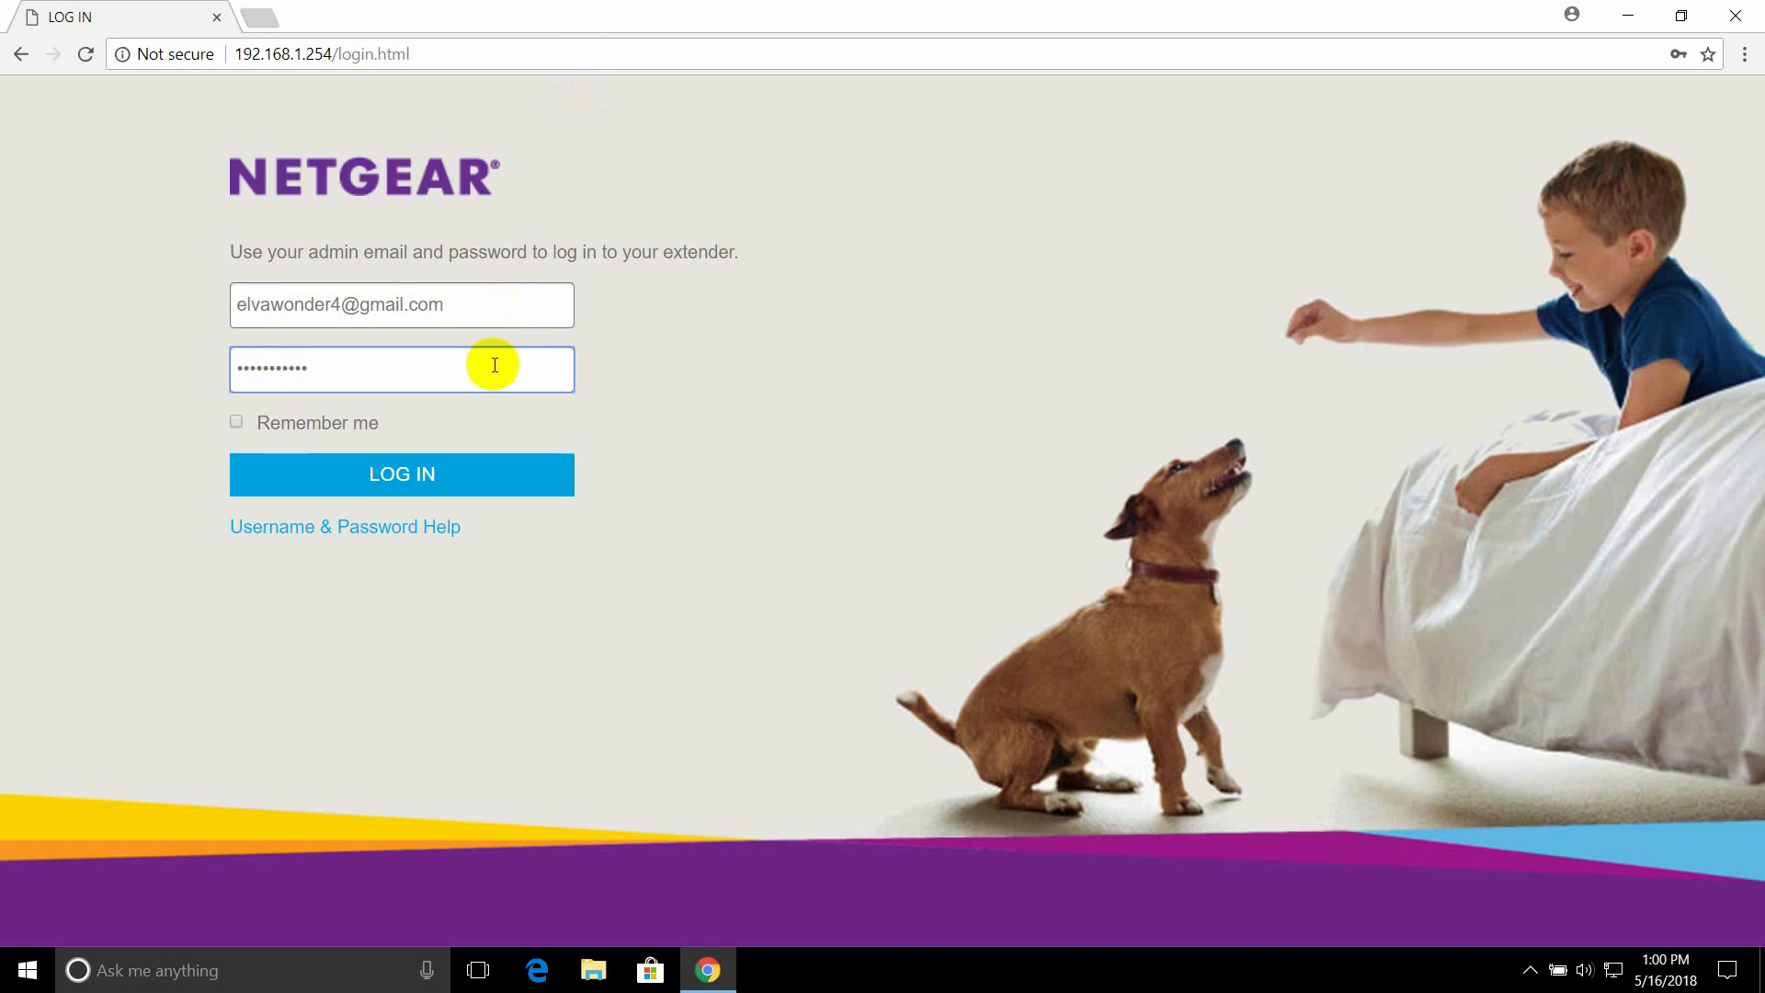
click(401, 474)
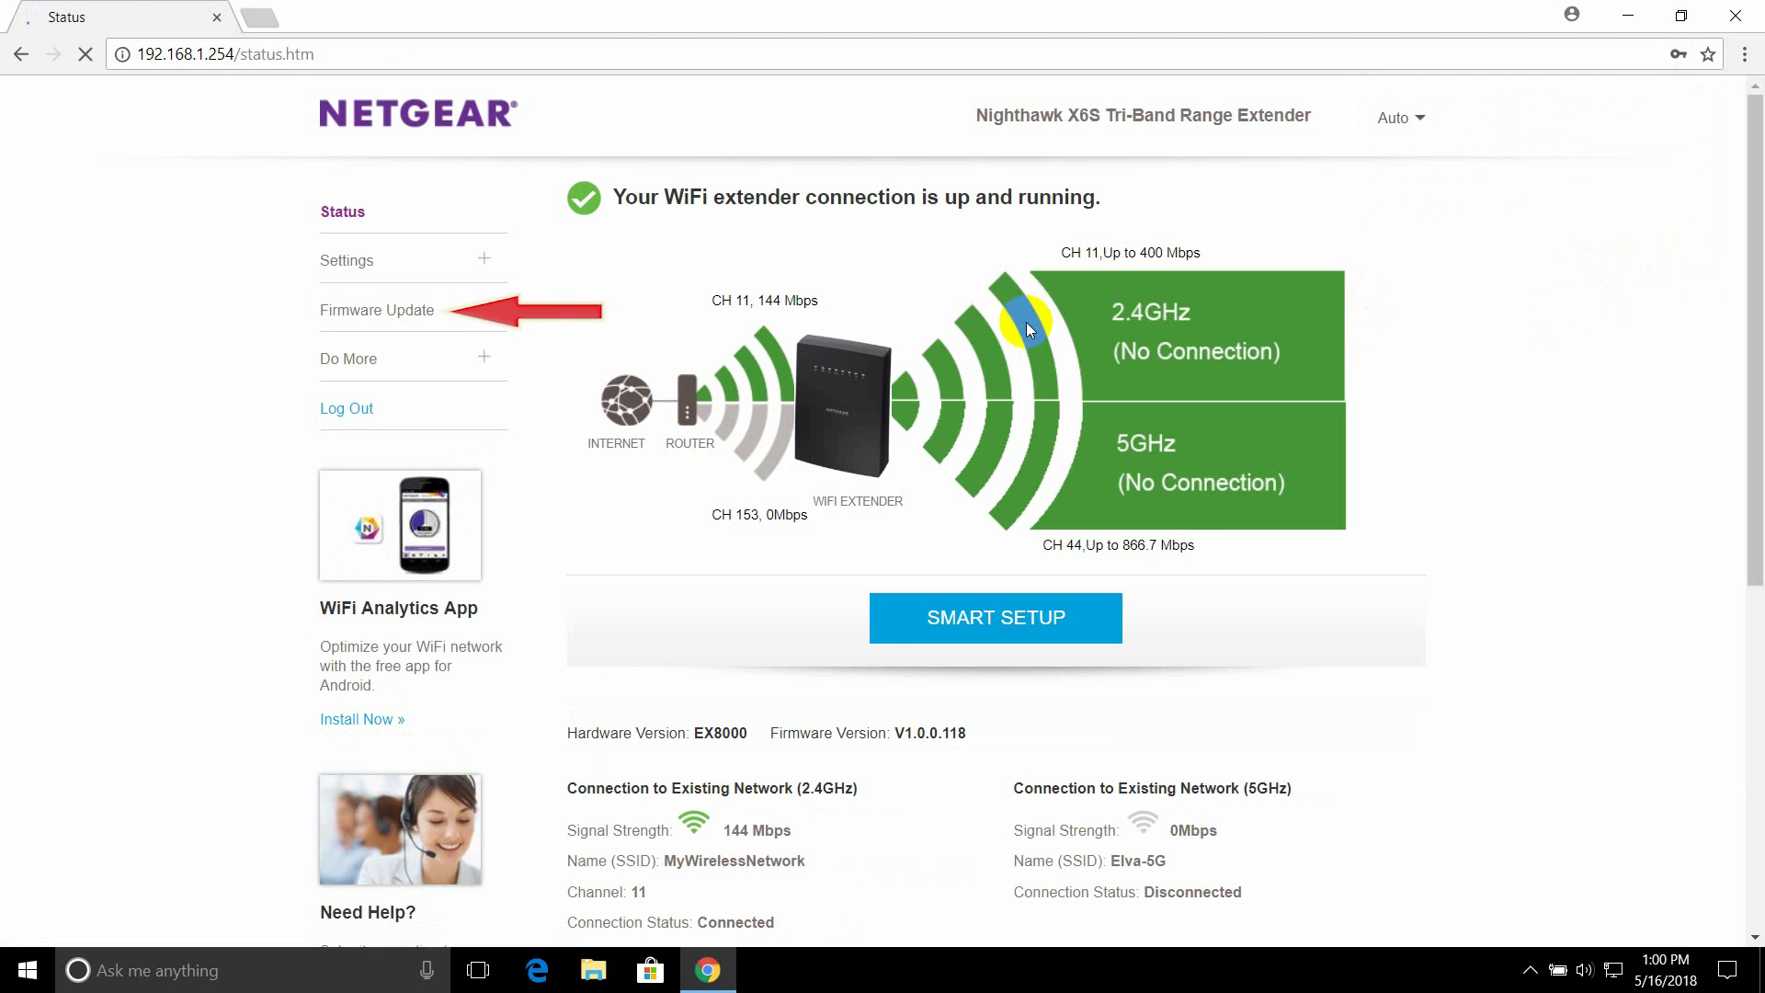
click(377, 311)
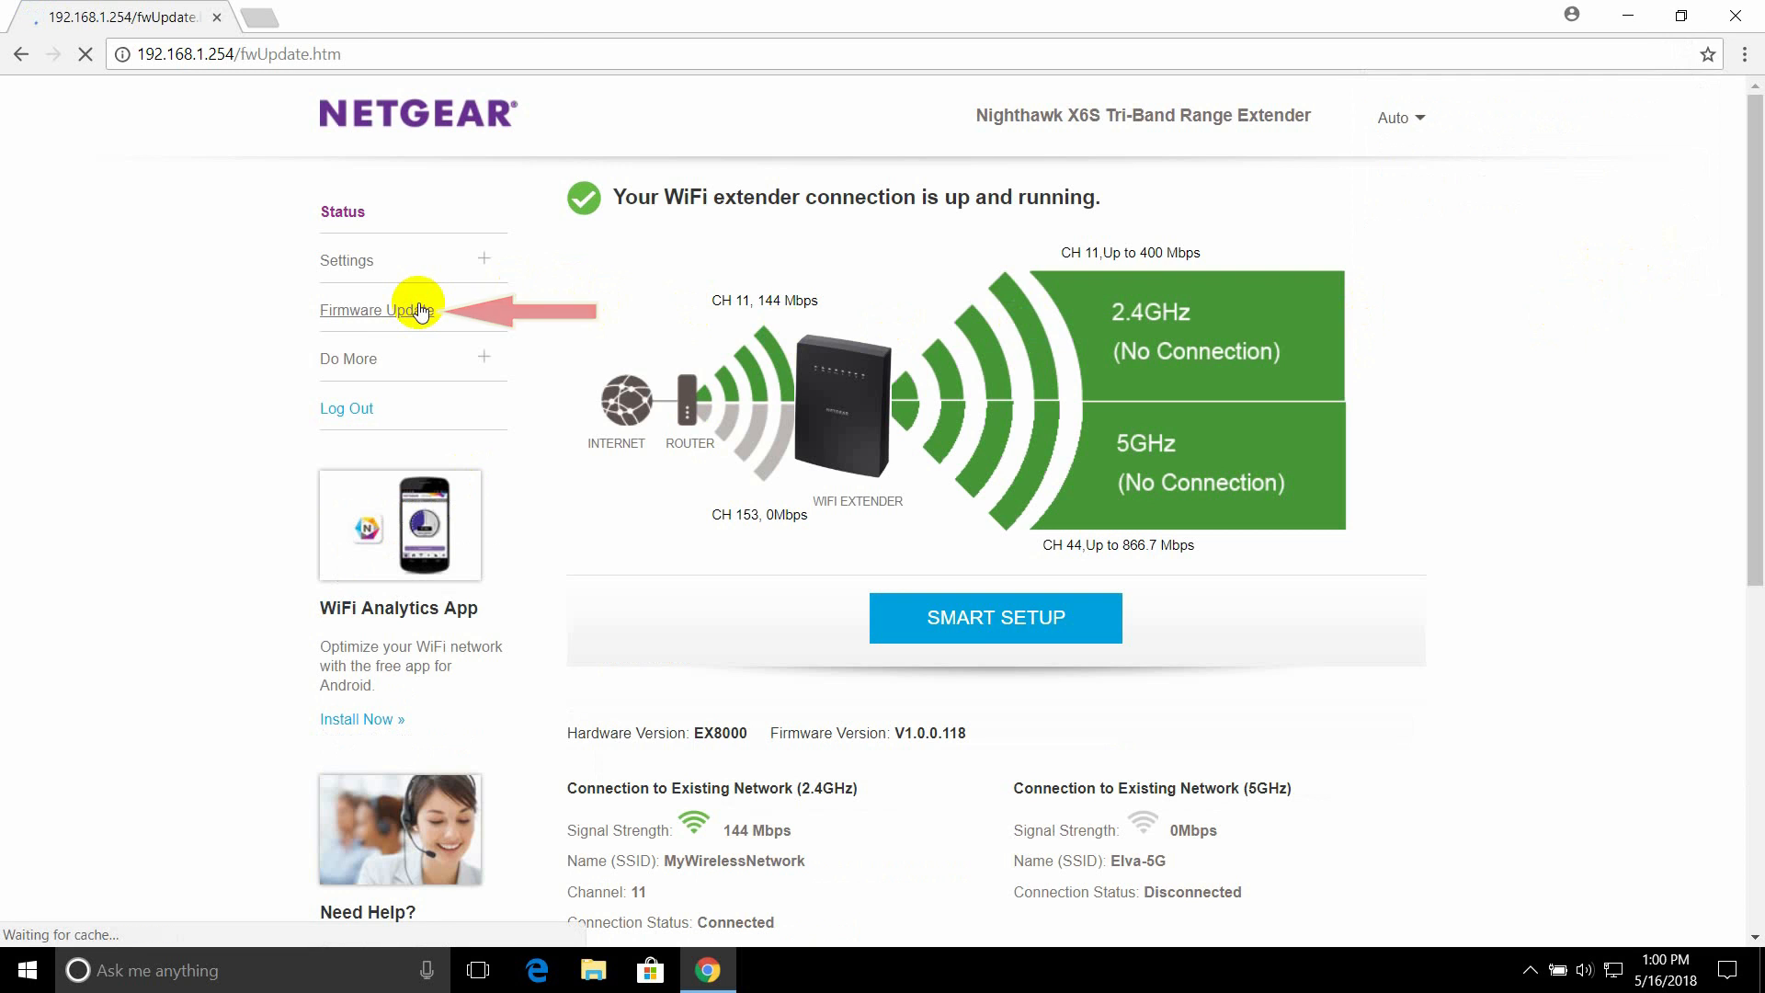
click(381, 309)
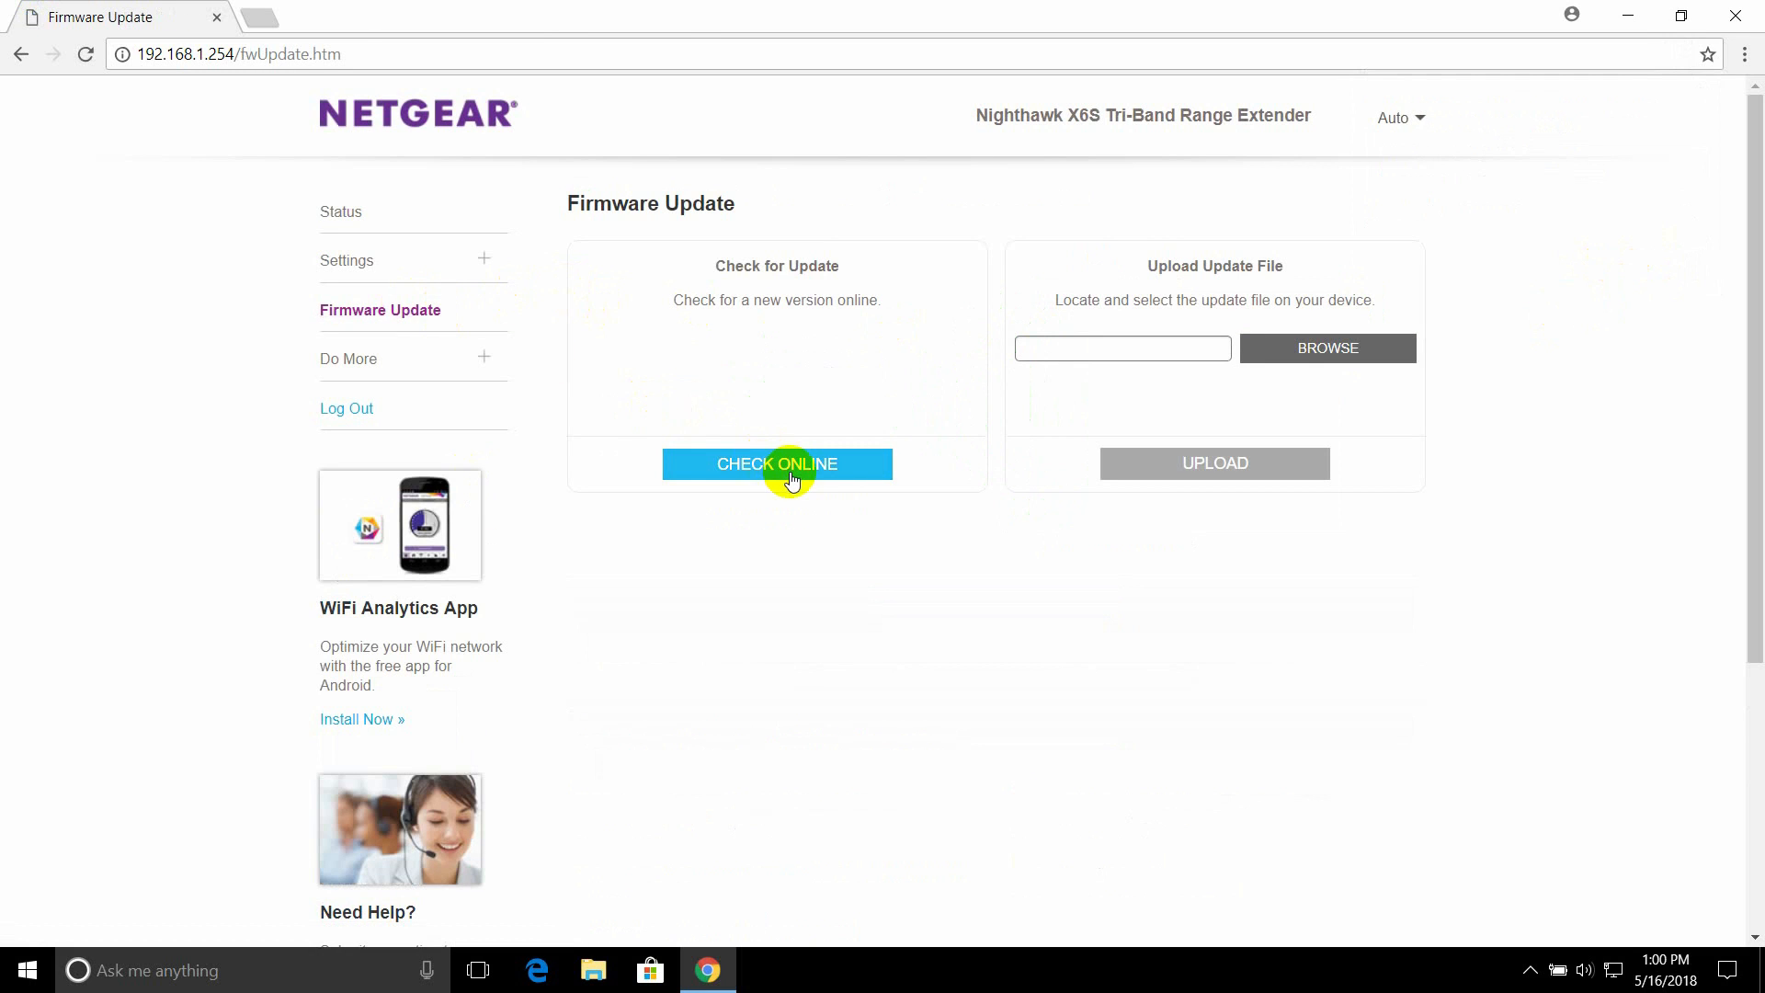
Check online, find firmware 1.0.0.126 and confirm downloading it to the extender
click(776, 463)
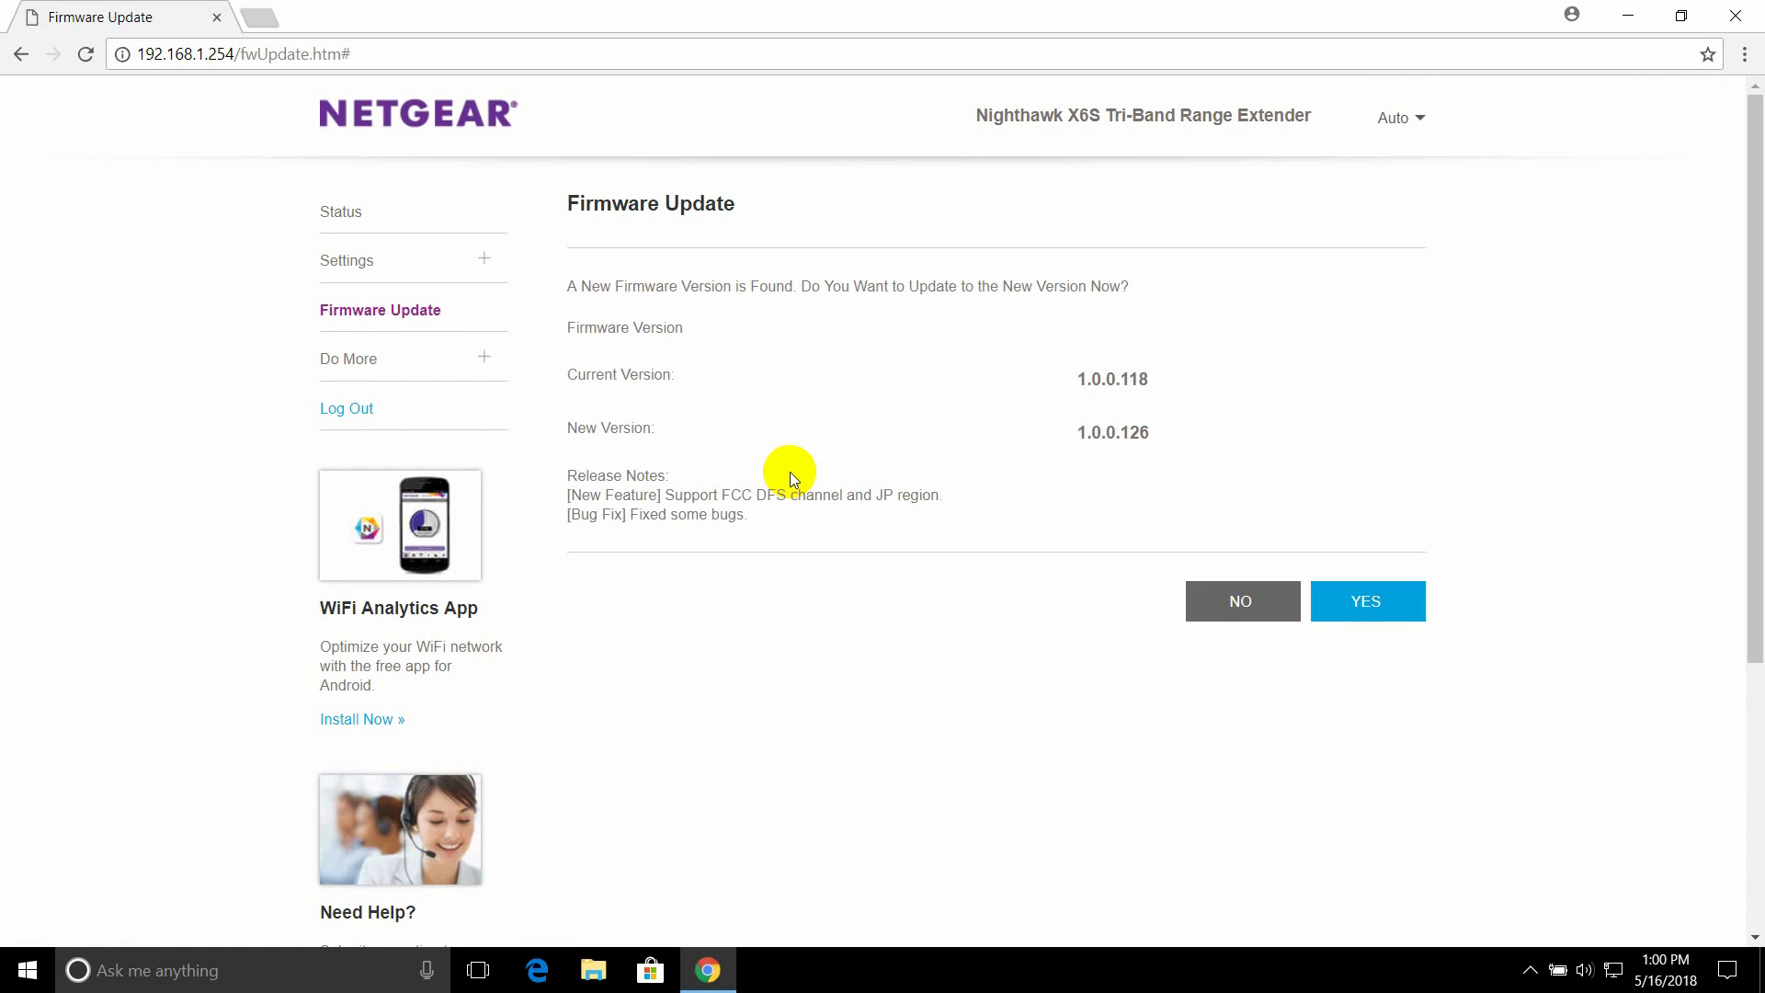
click(1367, 602)
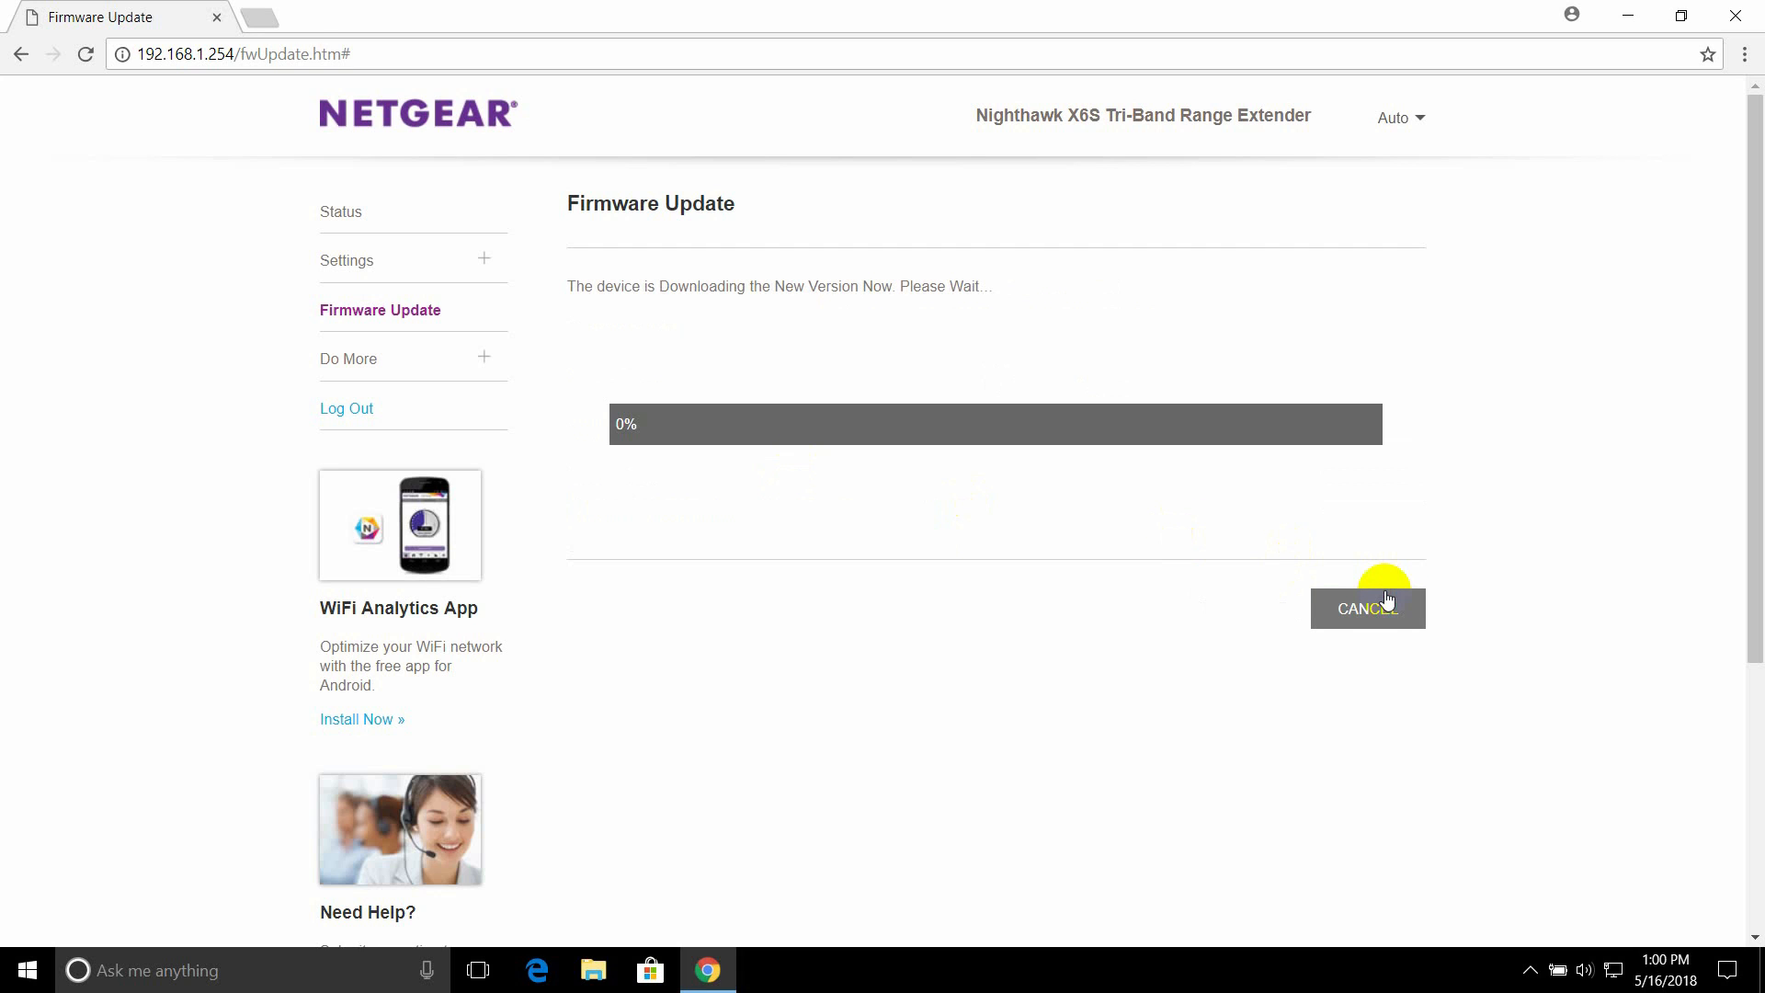